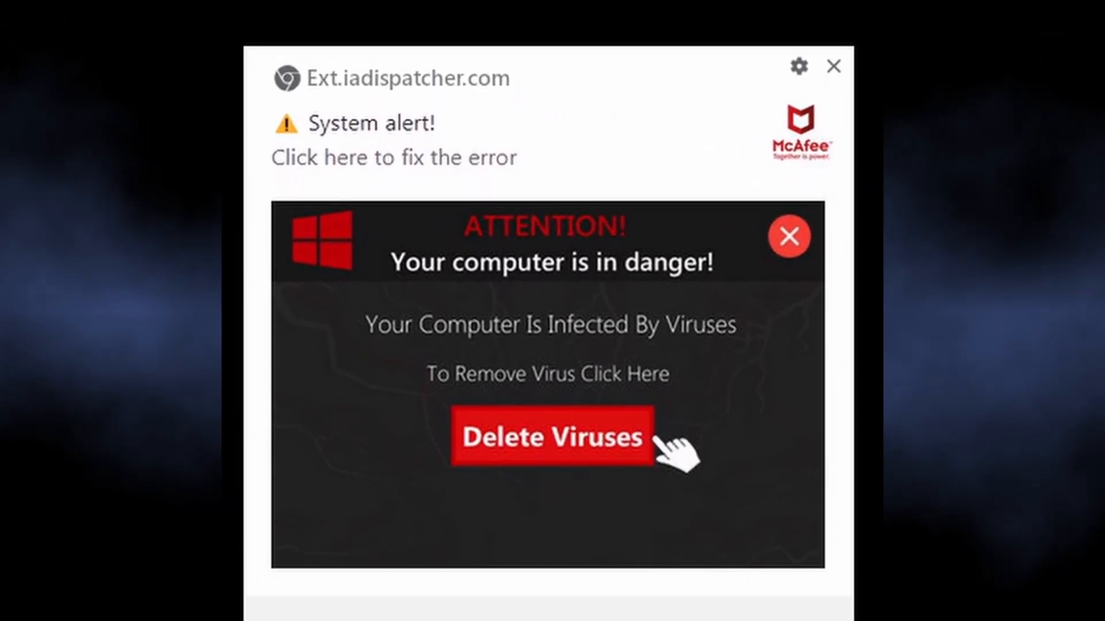
Launch Gridinsoft Anti-Malware with UAC approval, then start Google Chrome from the desktop
scroll("down", 3)
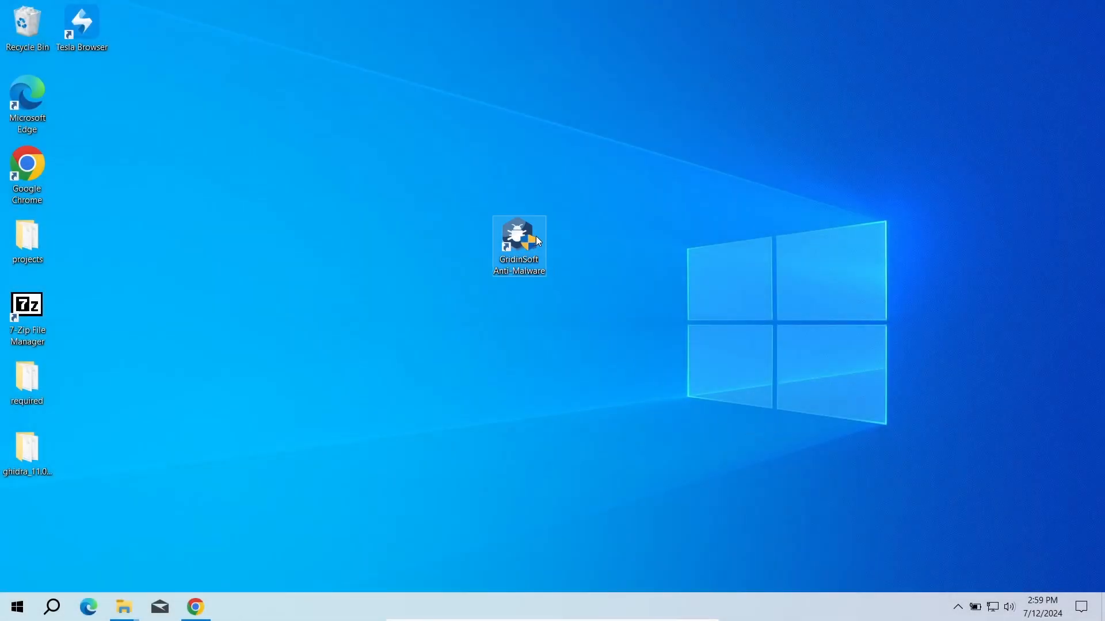
double_click(519, 244)
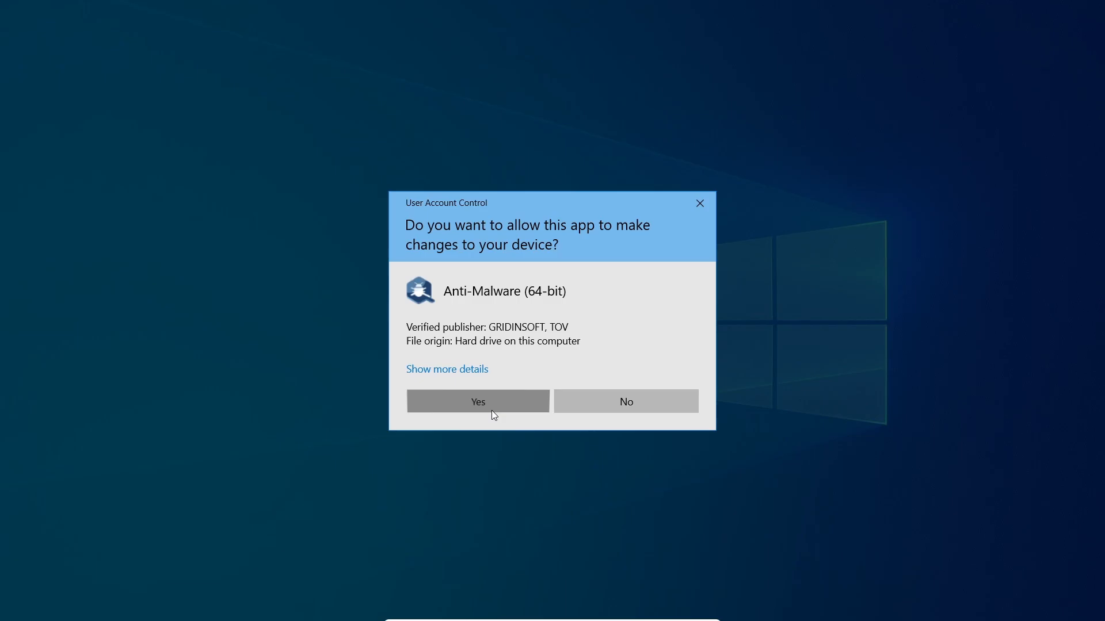
left_click(477, 400)
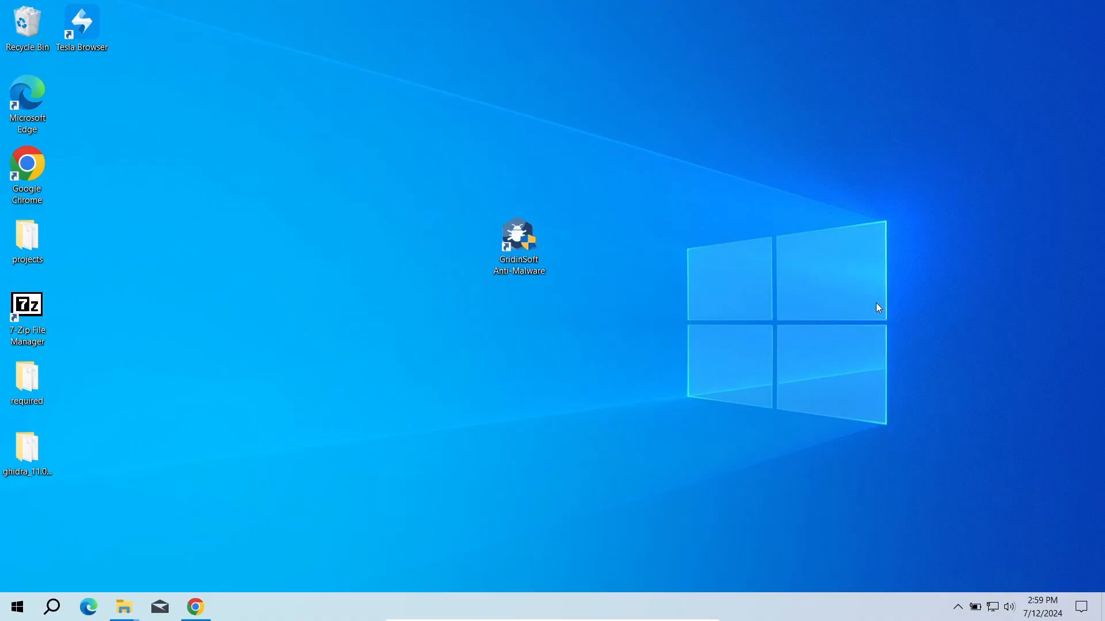
double_click(519, 240)
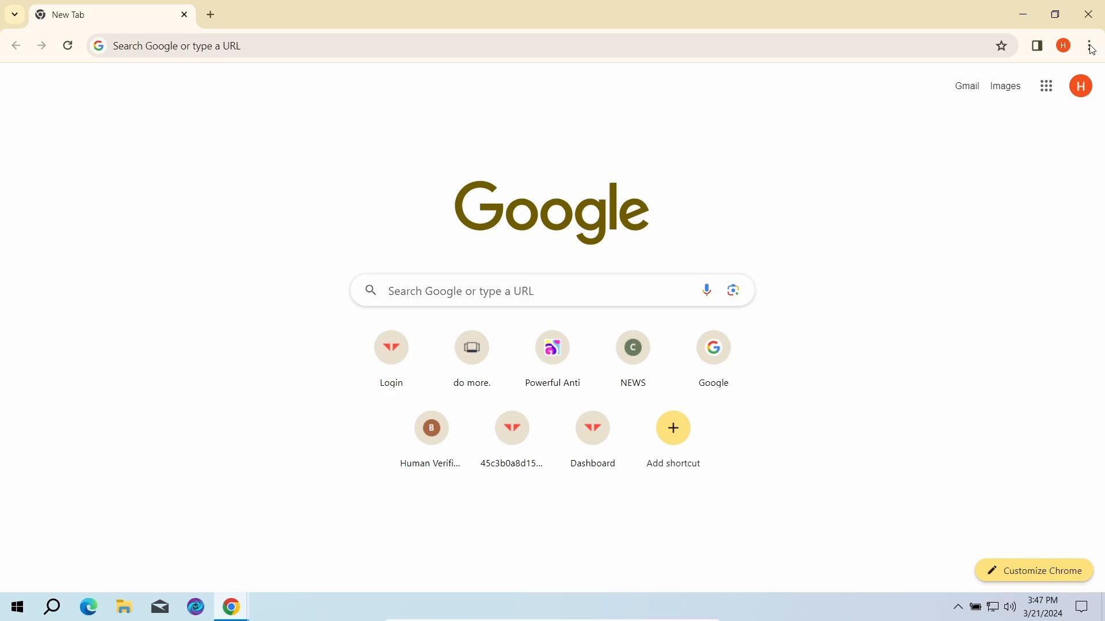
Search Chrome settings for 'notifications' to reach the popcash.breliu.shop permissions page
left_click(1089, 45)
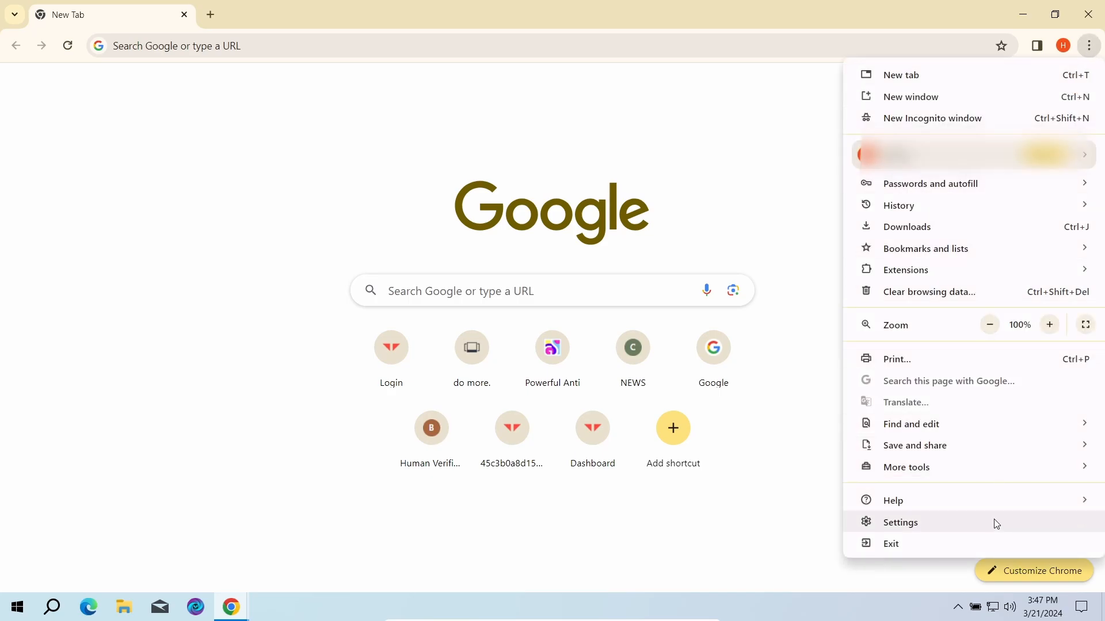
left_click(900, 522)
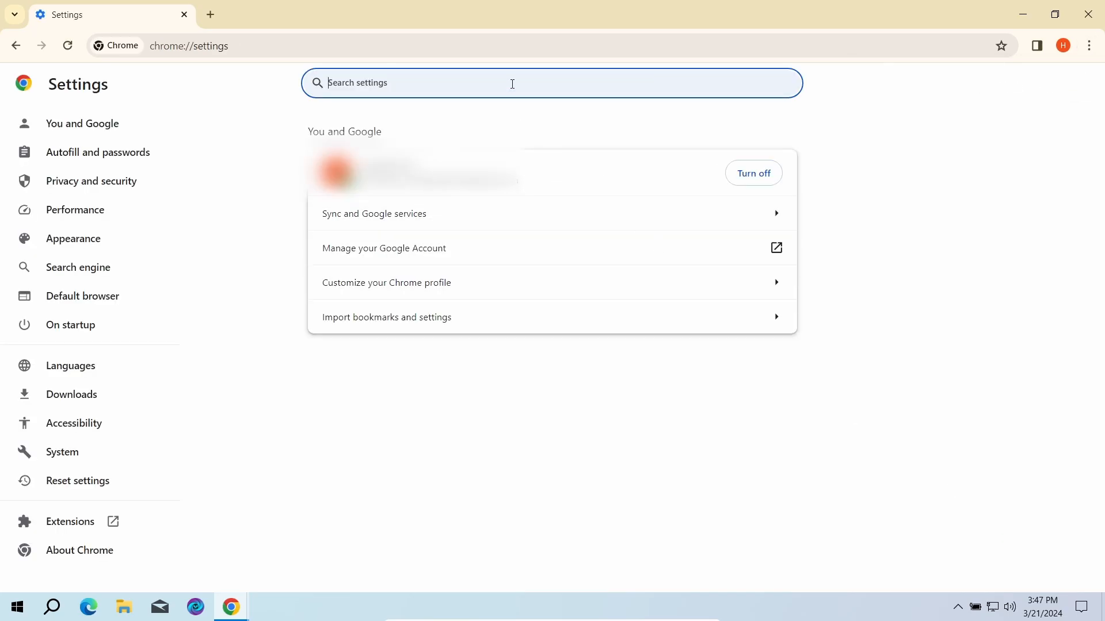
type("notifica")
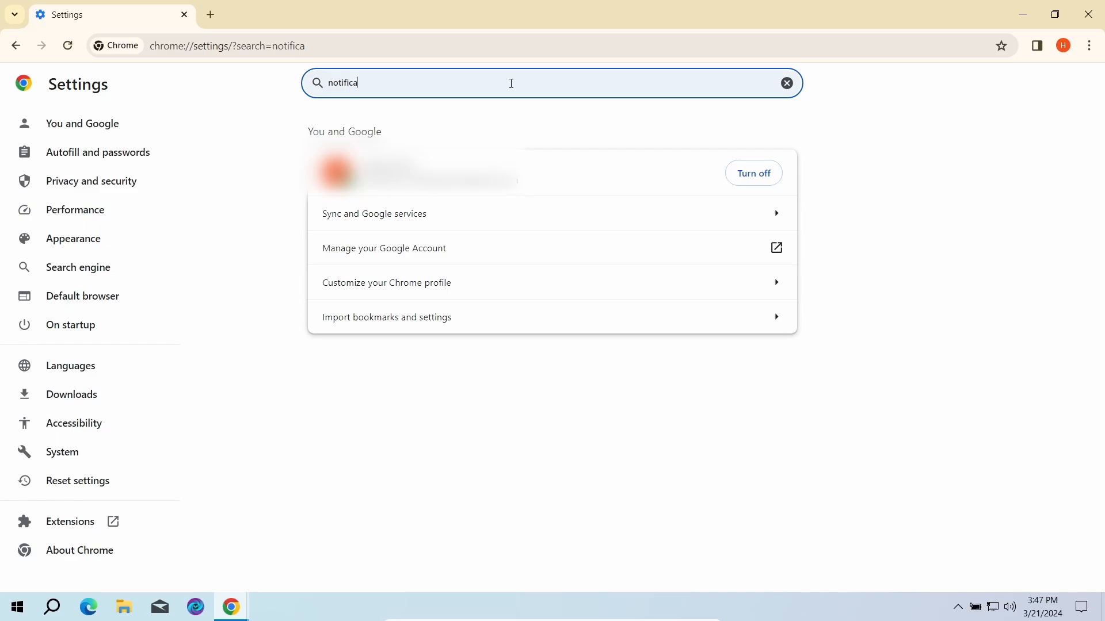
type("tions")
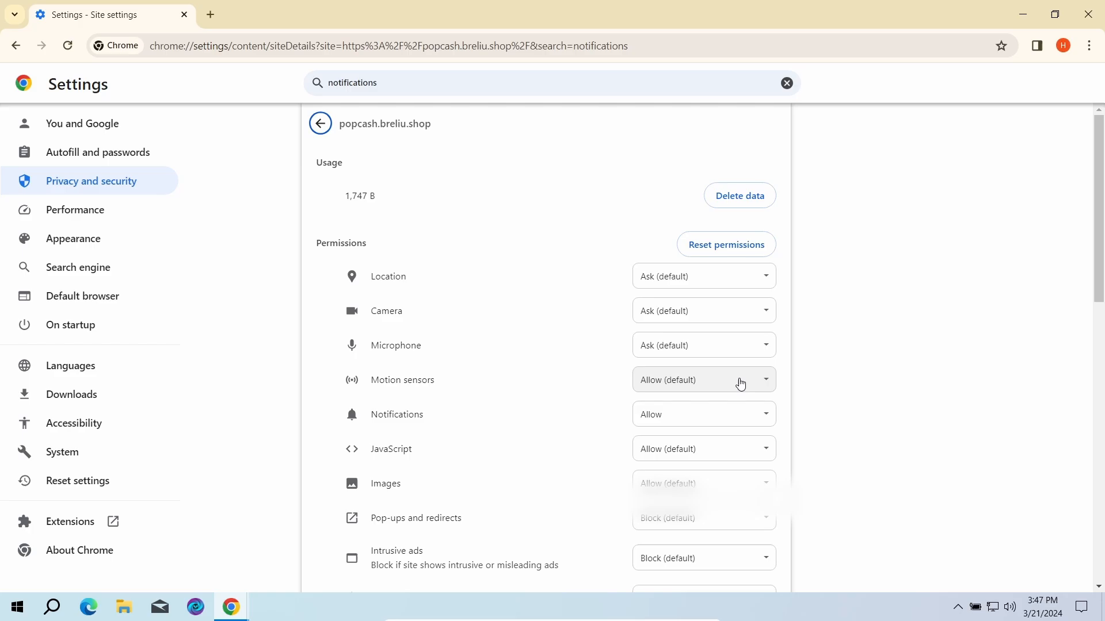
Reset permissions for popcash.breliu.shop, w-news.biz and coderedir3d.com, confirming each
left_click(702, 415)
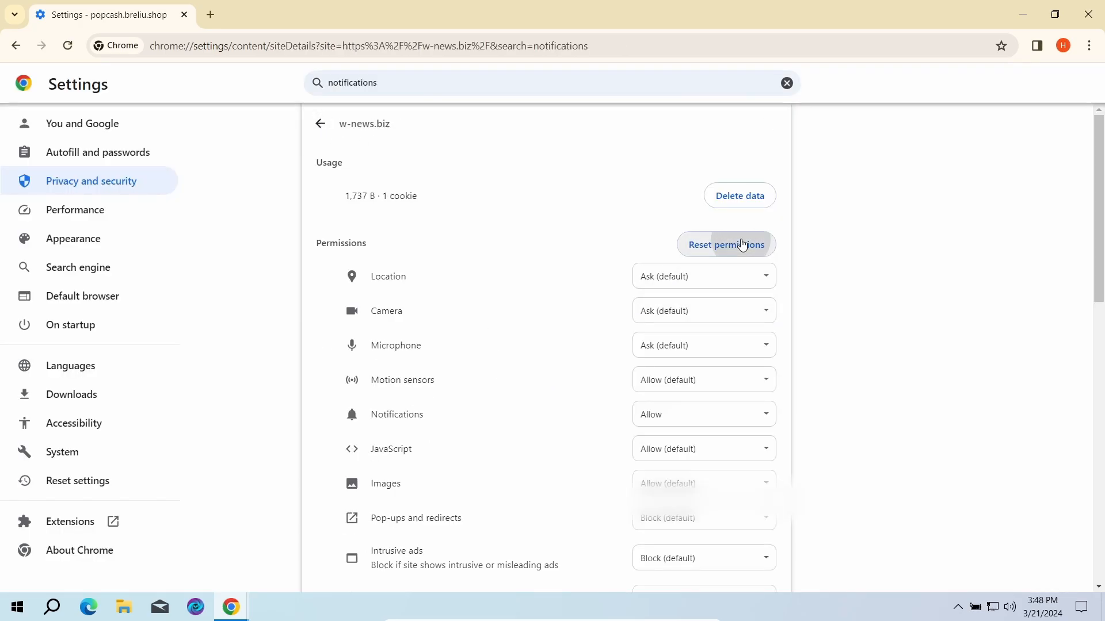
left_click(321, 123)
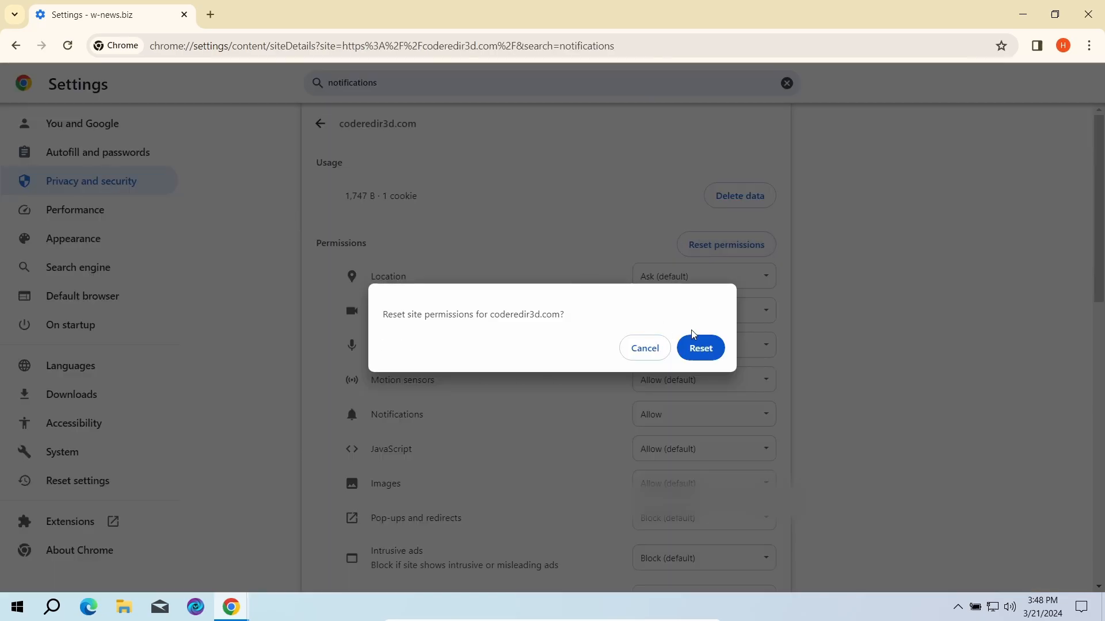
left_click(698, 348)
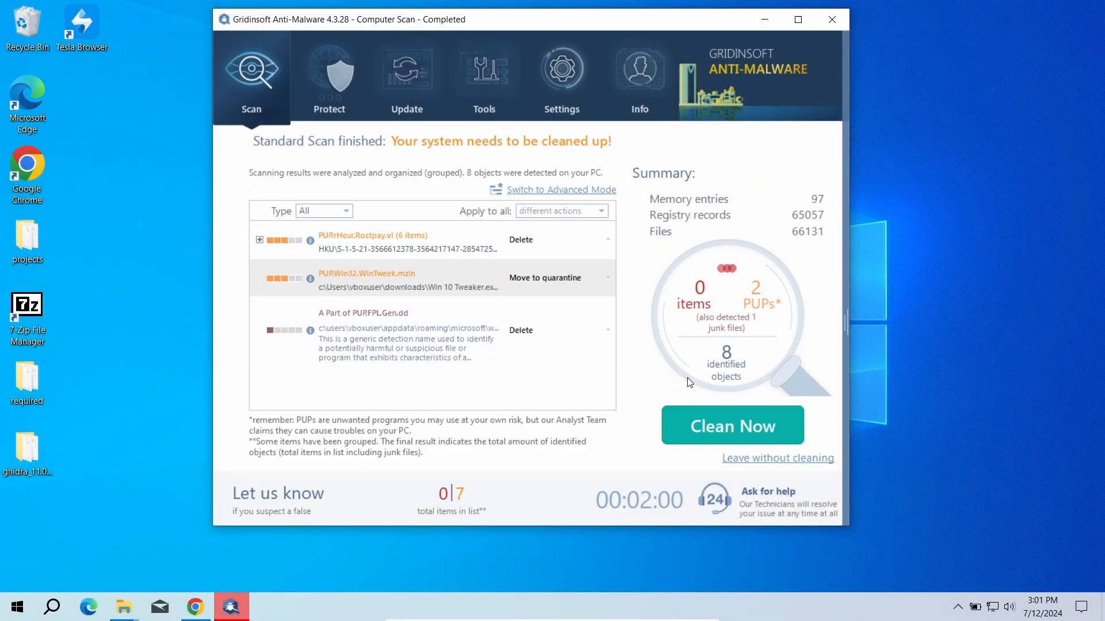
Clean the 8 detected objects with Clean Now, reaching the Reset browser settings page
left_click(731, 425)
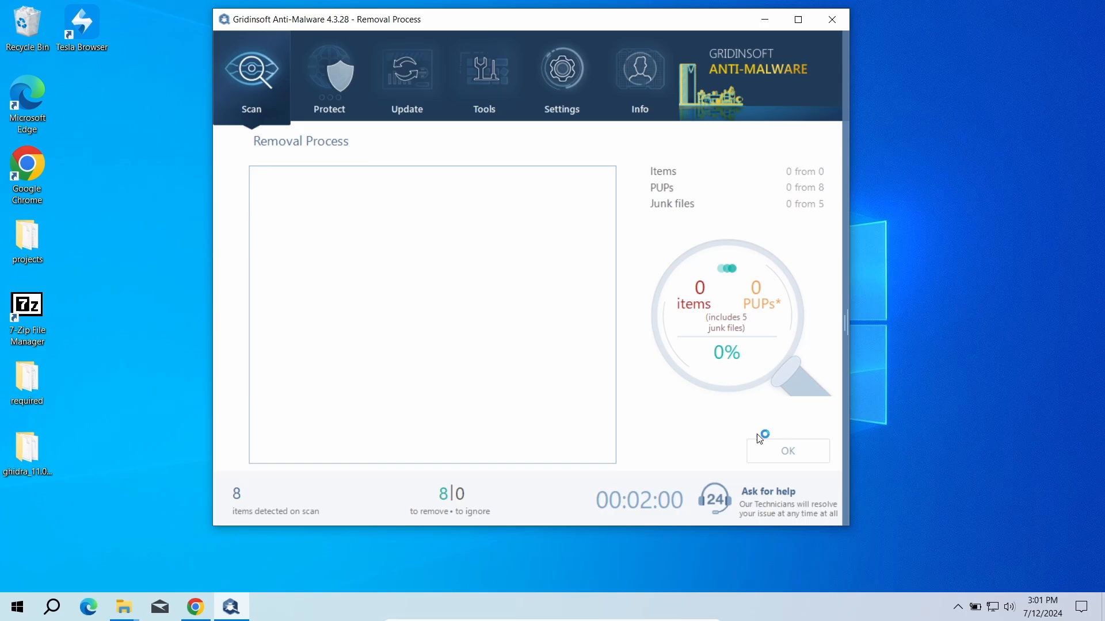
left_click(787, 451)
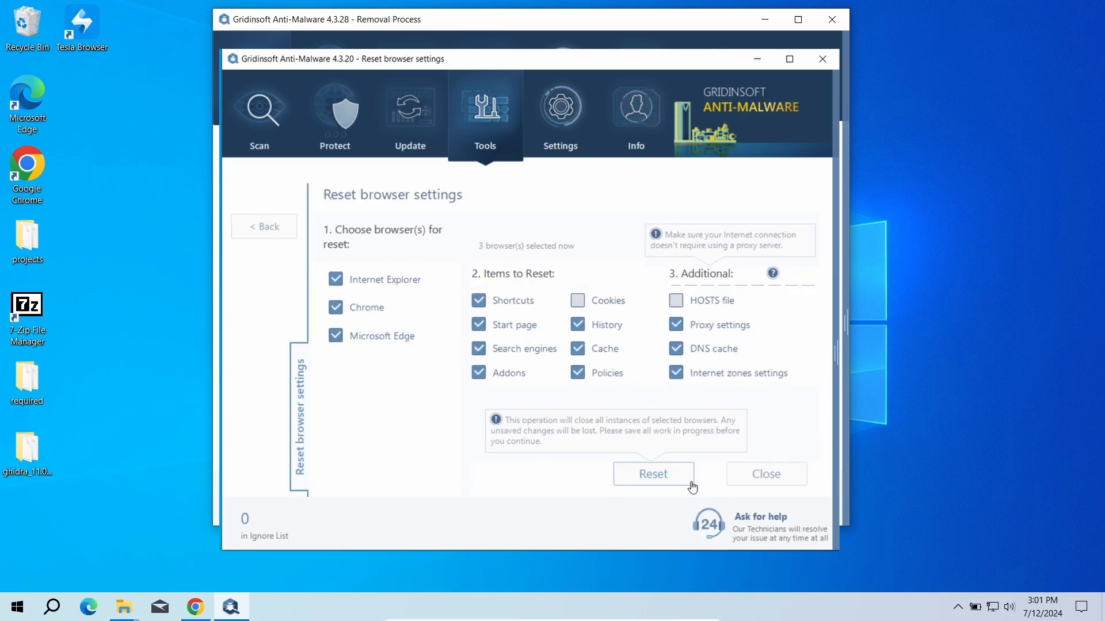
Reset Internet Explorer, Chrome and Edge settings and dismiss the 8-of-8 removal report
left_click(651, 473)
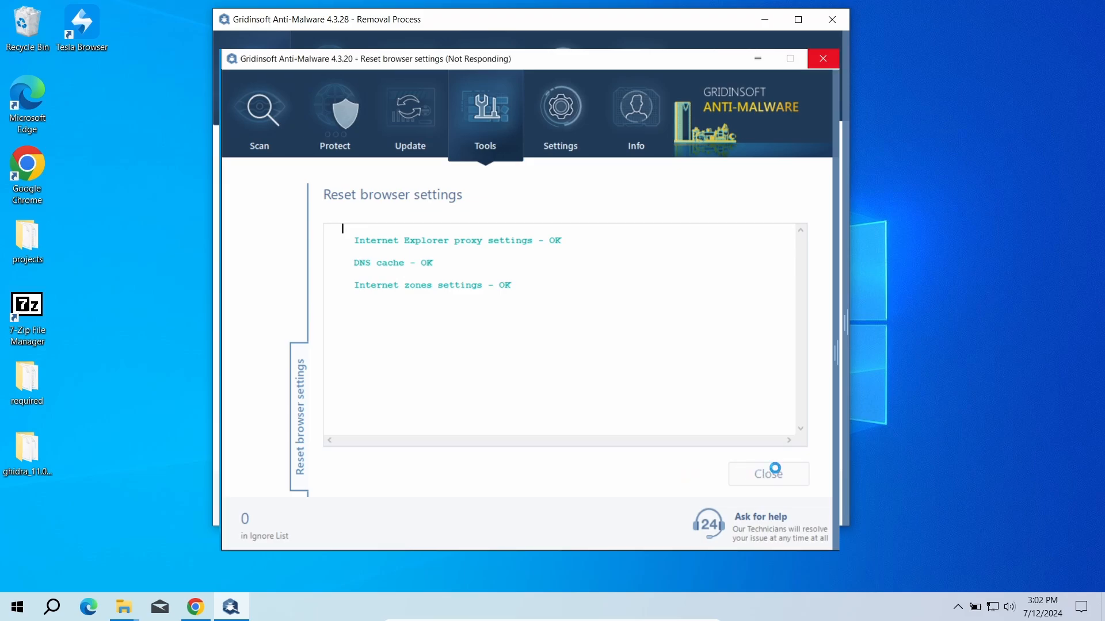
left_click(767, 473)
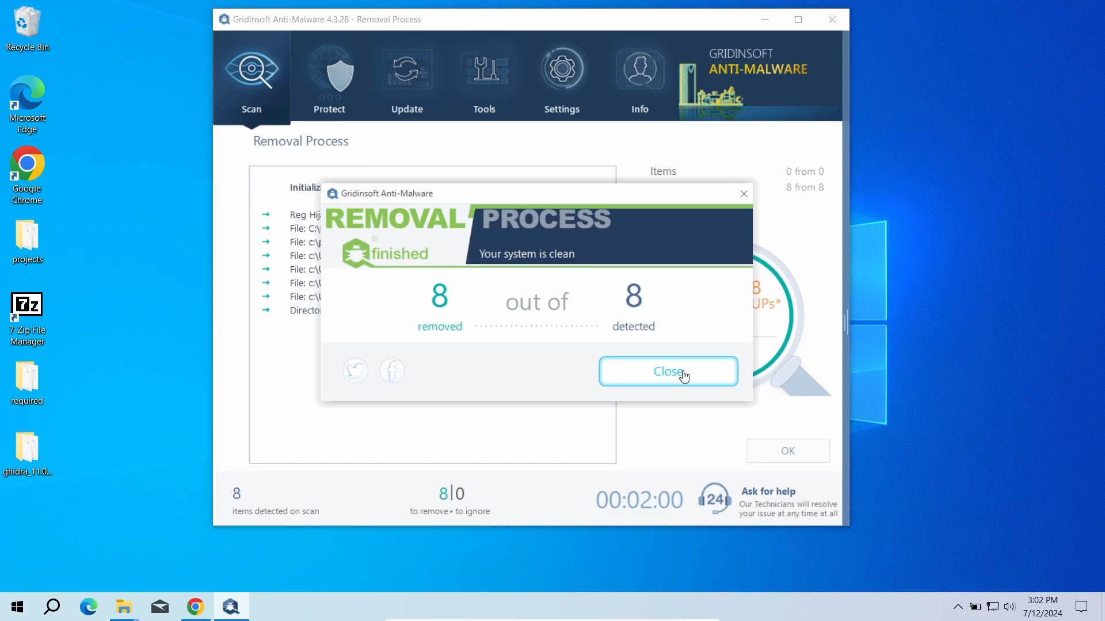
left_click(666, 371)
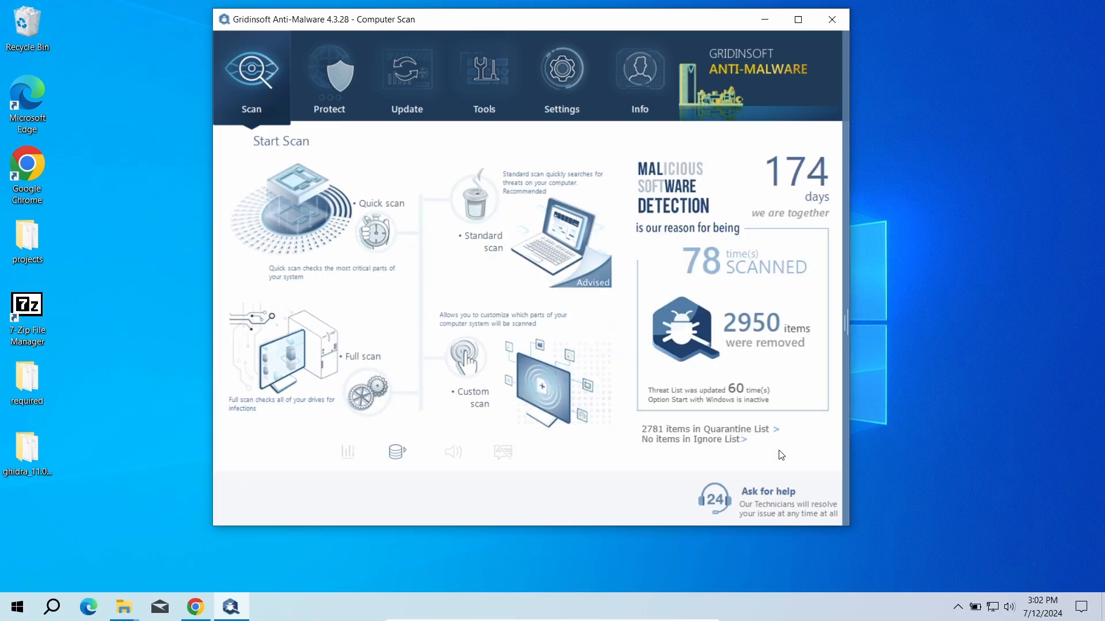